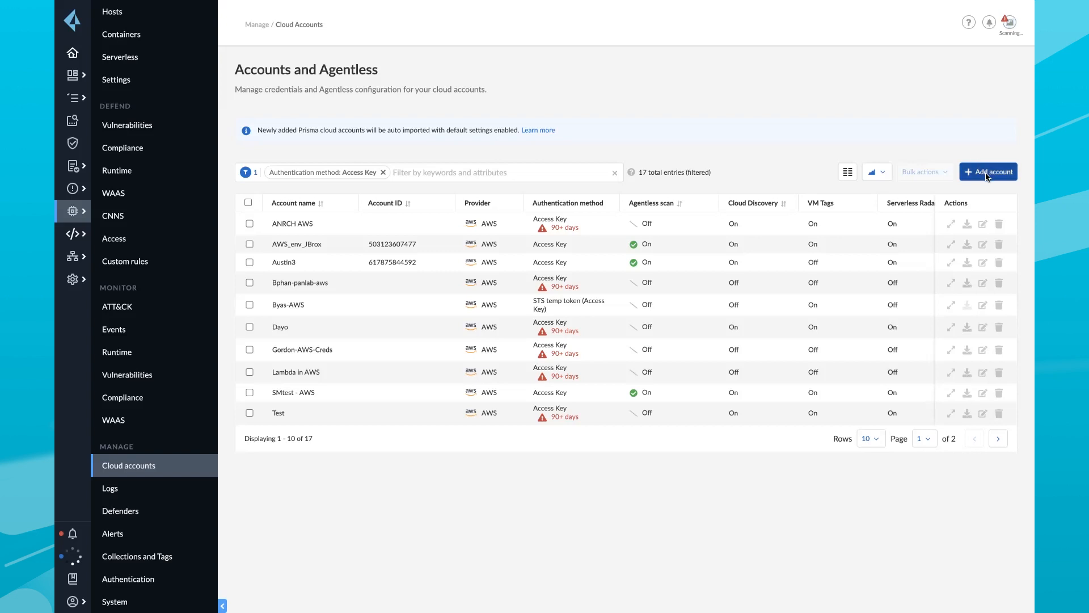
Start a new AWS cloud account named AWS-chaisten and enter its access and secret keys.
{"action": "left_click", "coordinate": [988, 171]}
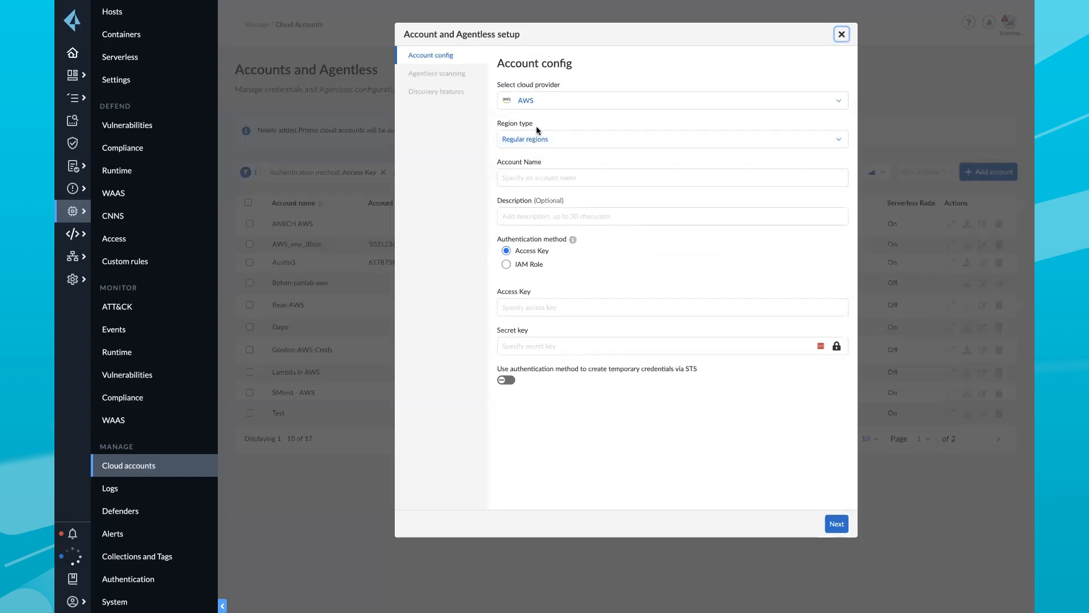
{"action": "mouse_move", "coordinate": [527, 114]}
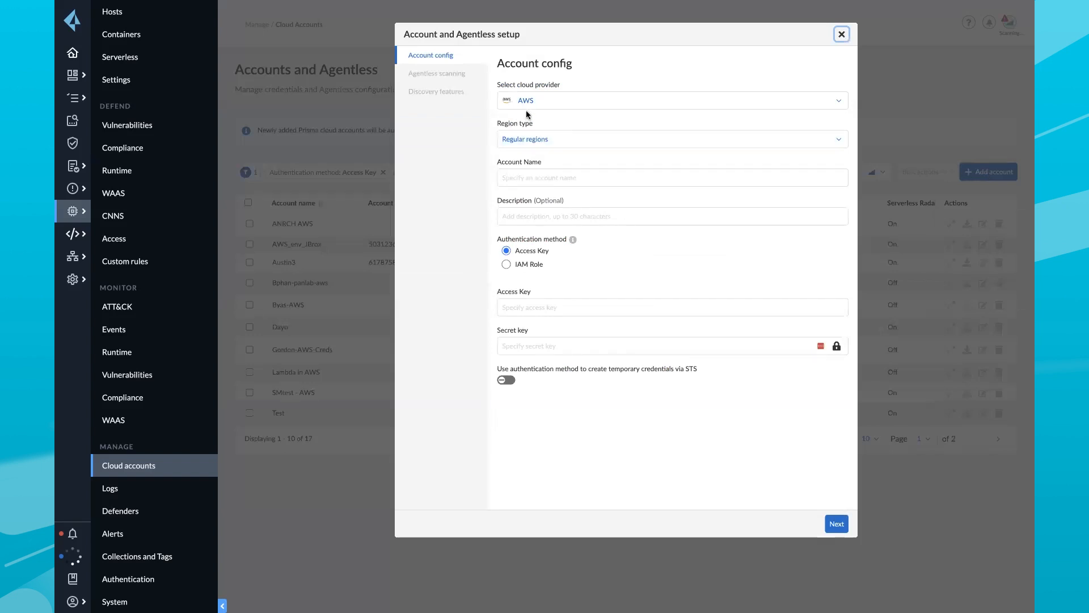
{"action": "left_click", "coordinate": [670, 100]}
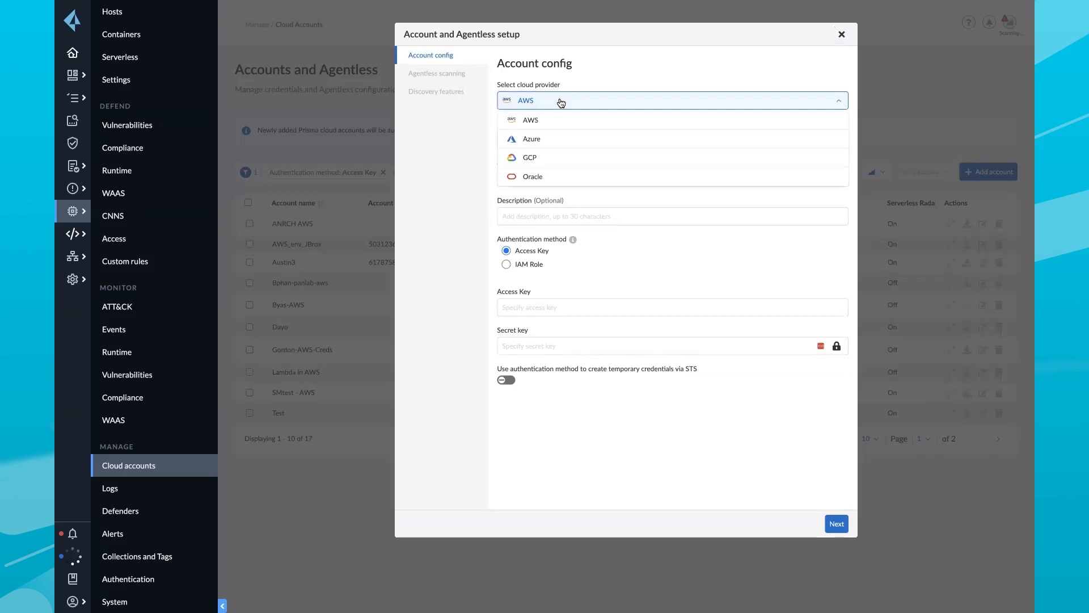
{"action": "mouse_move", "coordinate": [438, 135]}
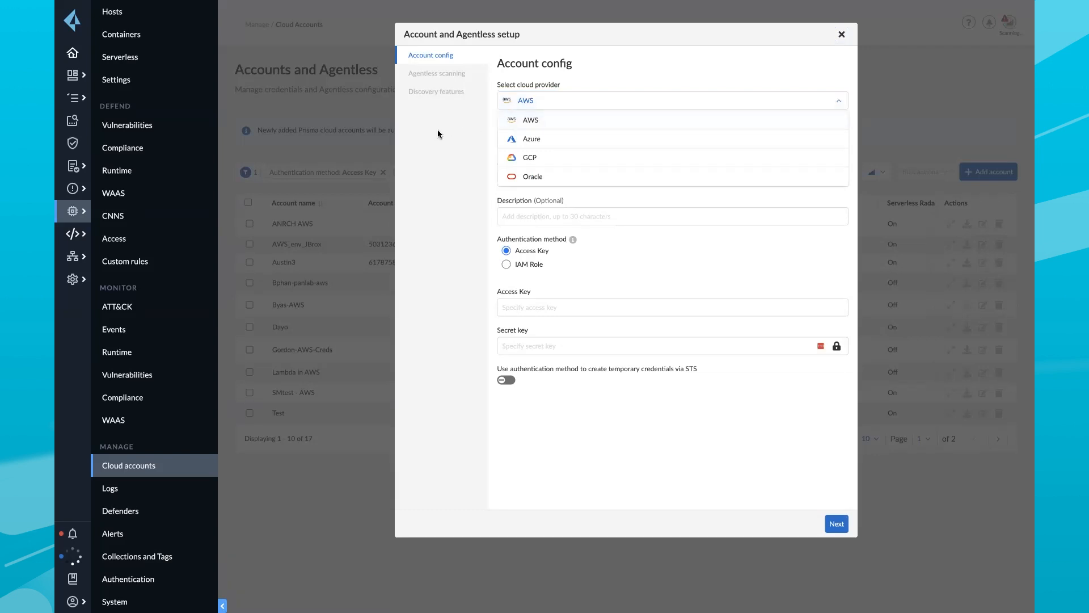
{"action": "left_click", "coordinate": [529, 120]}
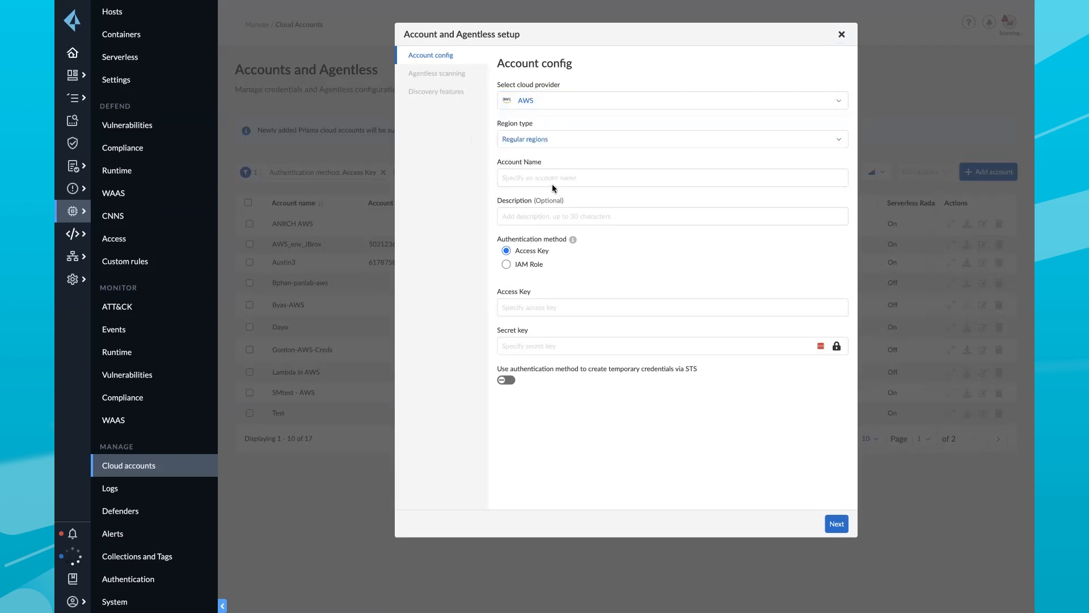
{"action": "type", "text": "AWS-chaisten"}
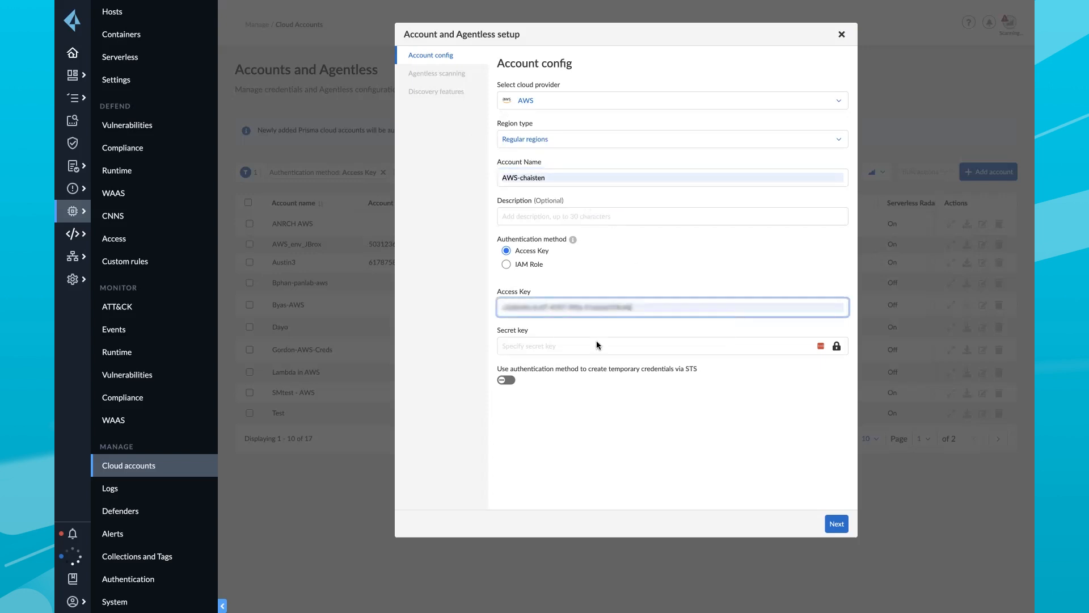
{"action": "type", "text": "secretkey"}
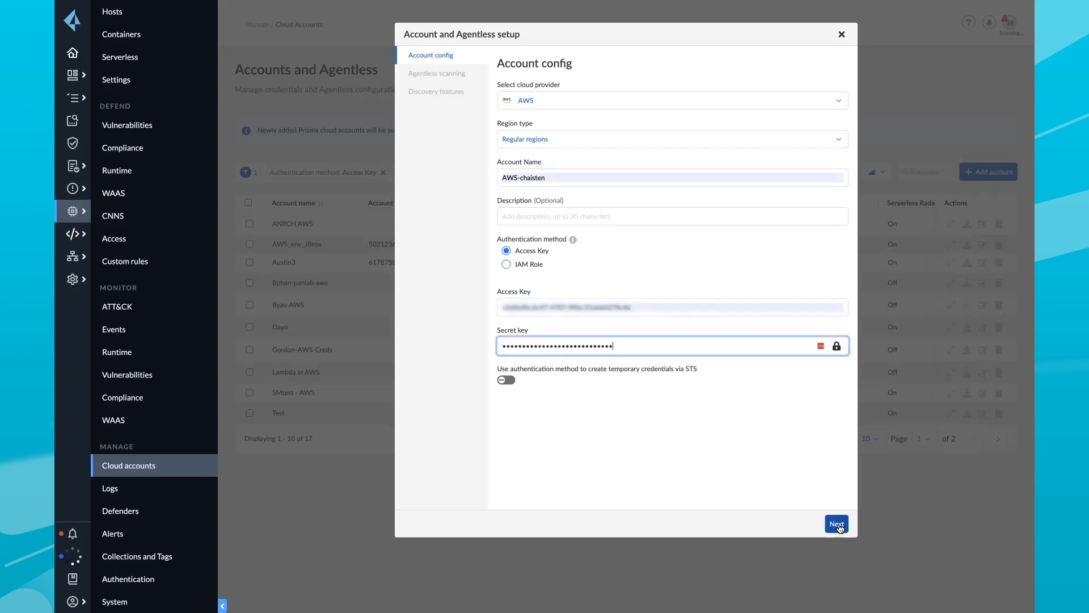
Advance from account config to the Agentless scanning page, keeping scanning enabled.
{"action": "left_click", "coordinate": [835, 523]}
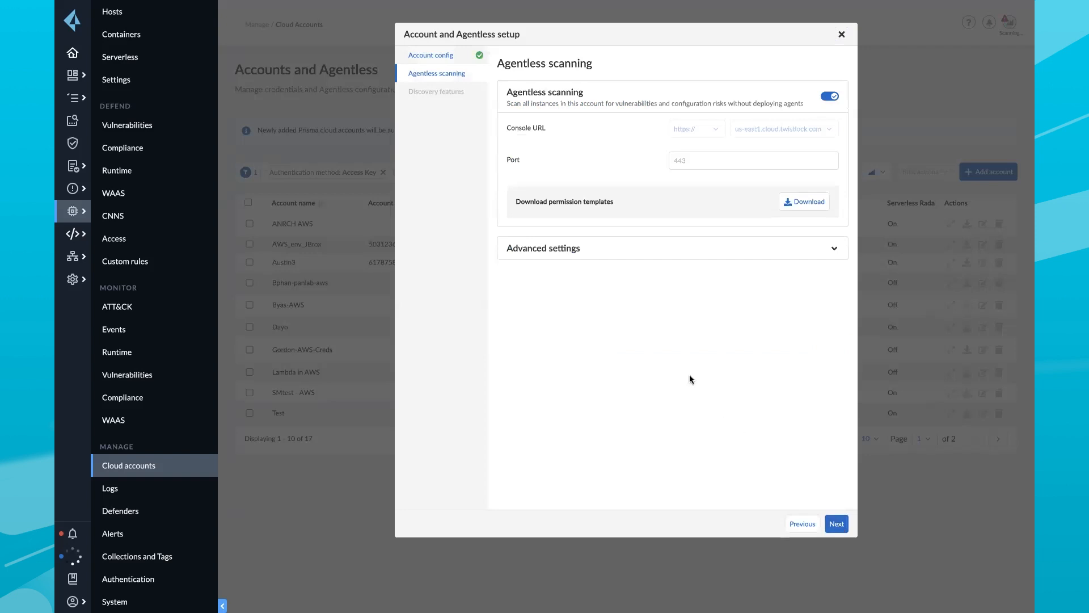
{"action": "mouse_move", "coordinate": [545, 144]}
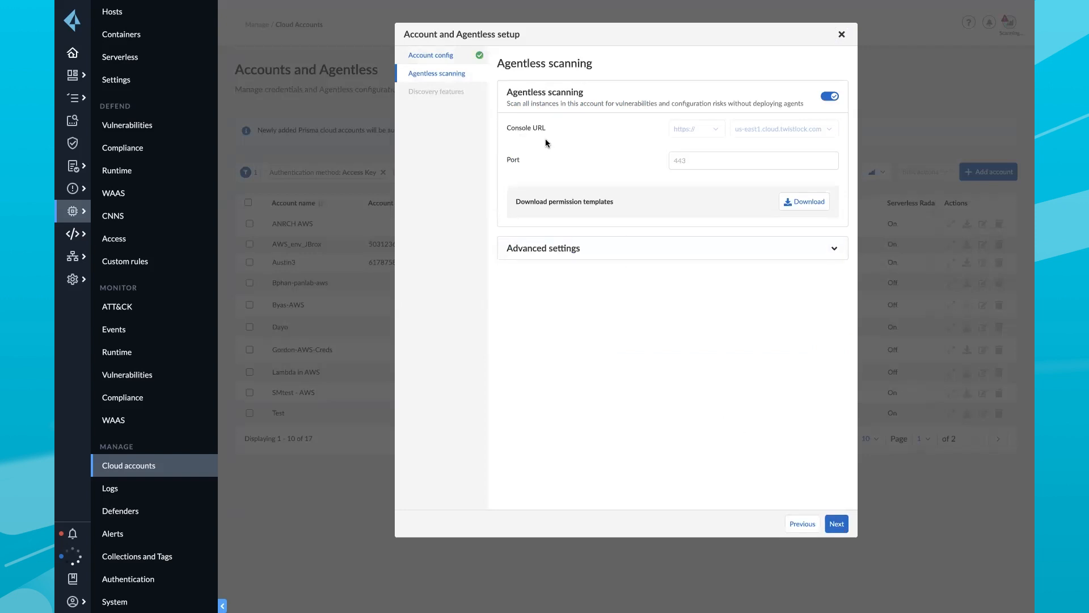
{"action": "mouse_move", "coordinate": [770, 163]}
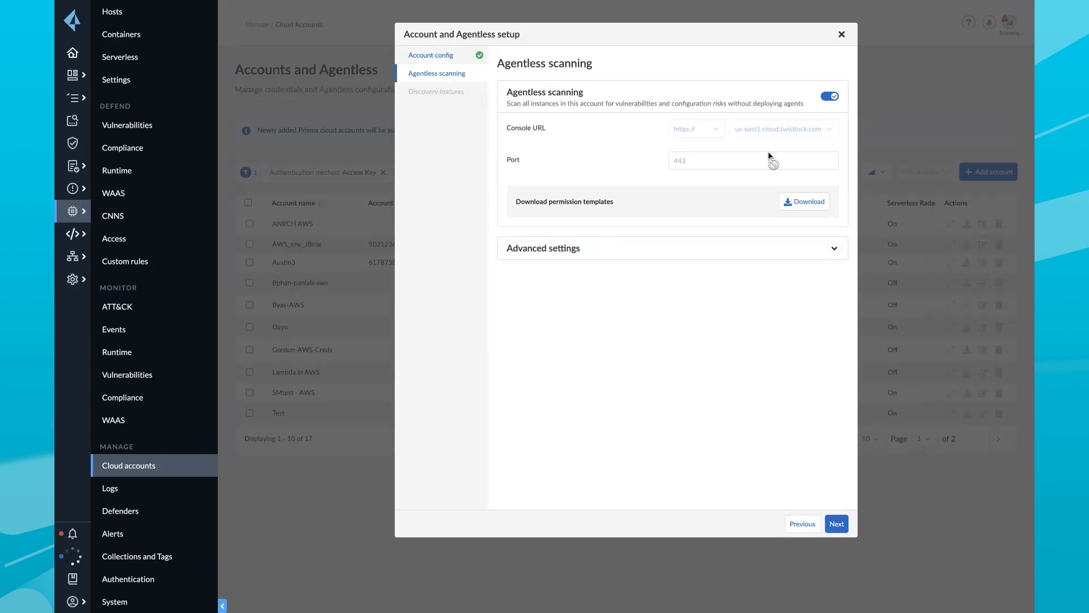
{"action": "mouse_move", "coordinate": [811, 504]}
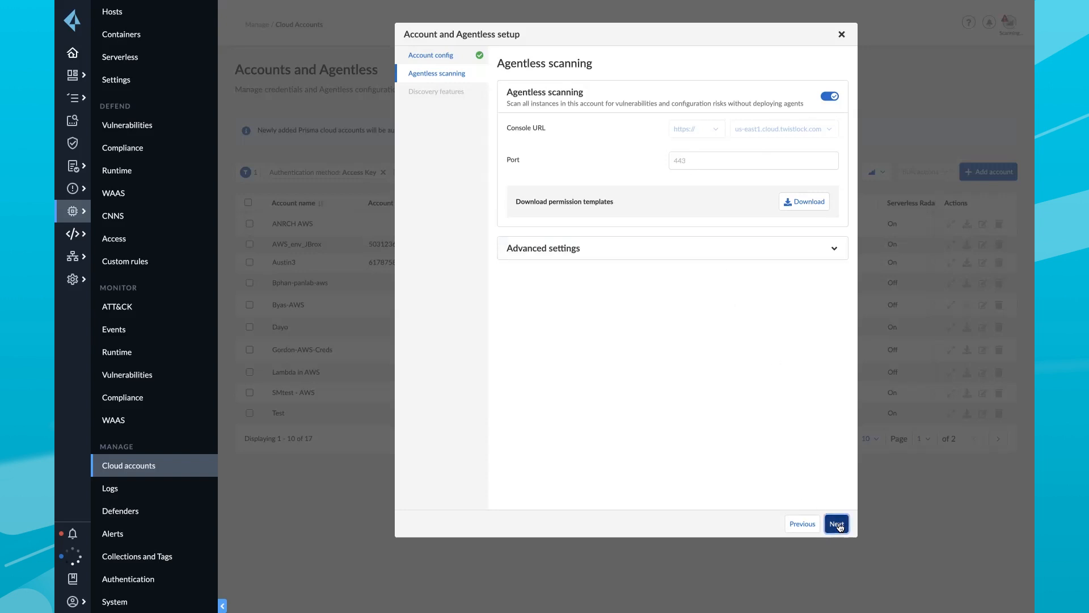
Turn on Cloud discovery, VM tags and Serverless radar, then add the AWS-chaisten account.
{"action": "left_click", "coordinate": [837, 523]}
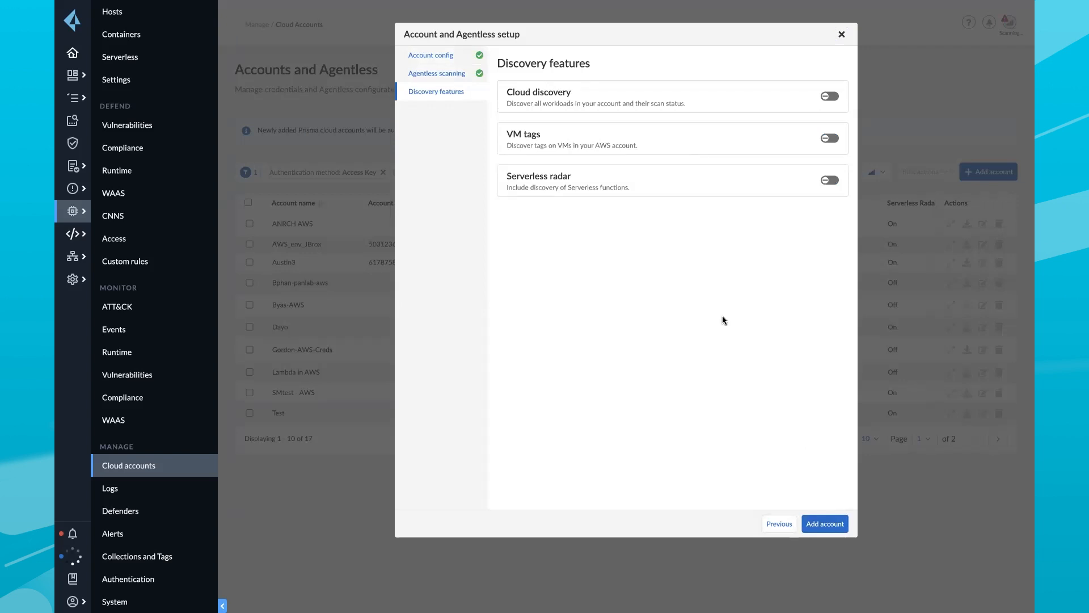
{"action": "mouse_move", "coordinate": [799, 143]}
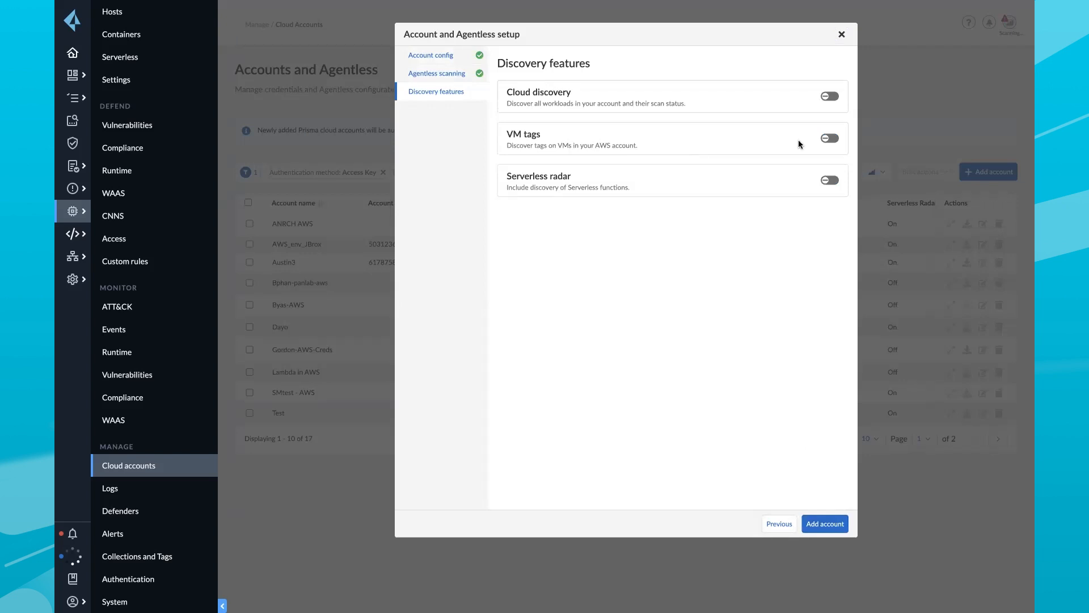
{"action": "left_click", "coordinate": [829, 96]}
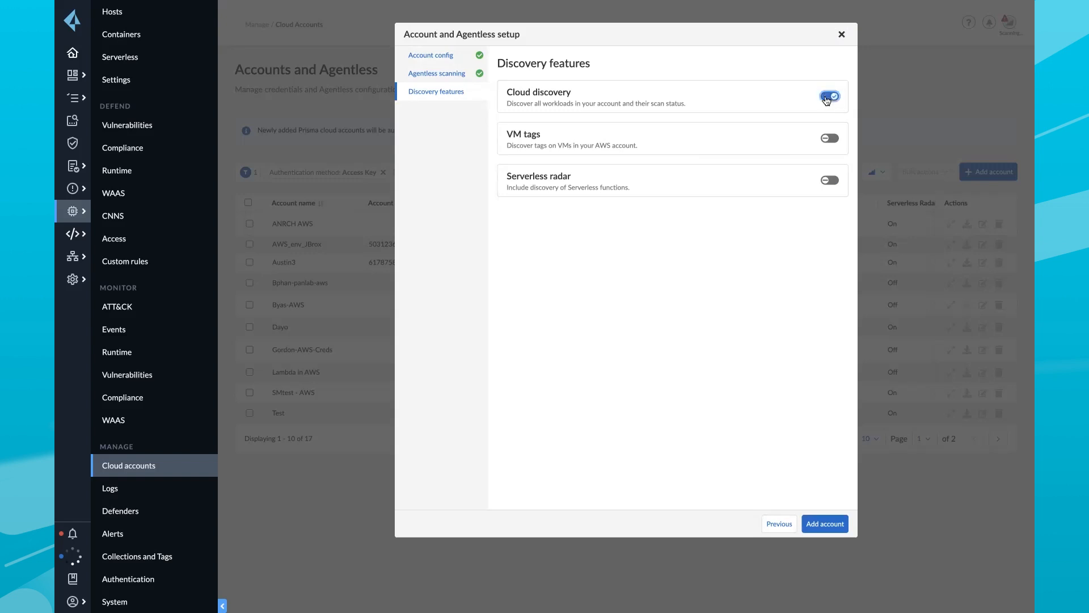
{"action": "left_click", "coordinate": [829, 137]}
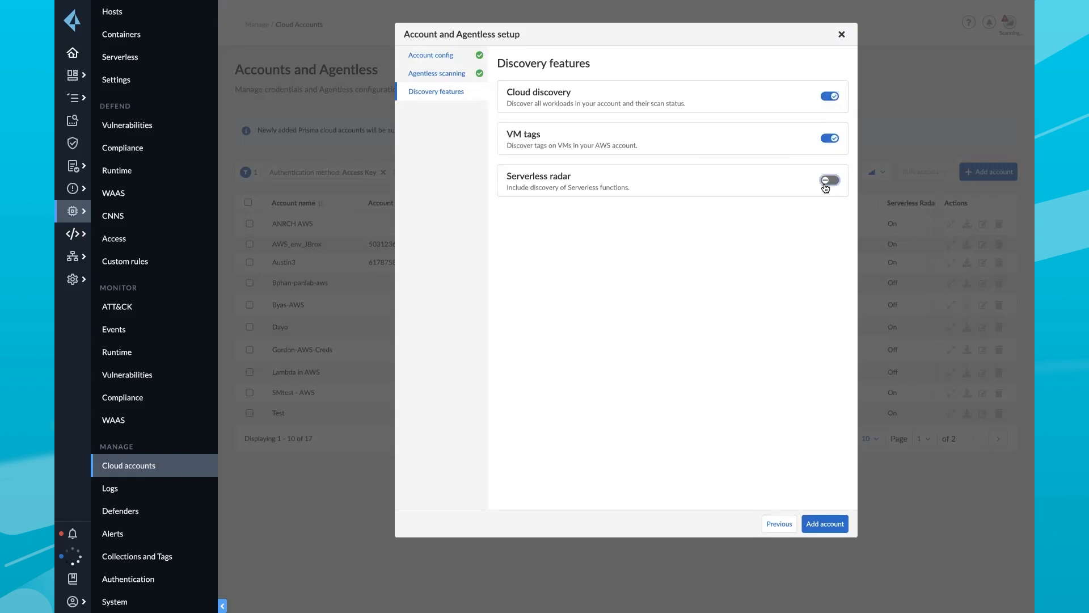
{"action": "left_click", "coordinate": [829, 180]}
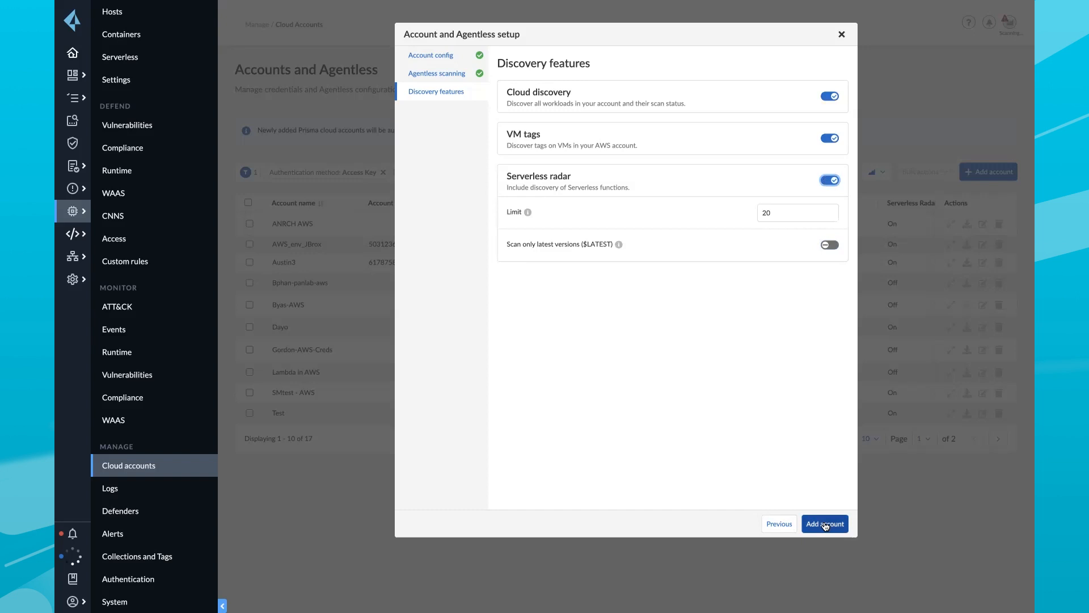
{"action": "left_click", "coordinate": [825, 524]}
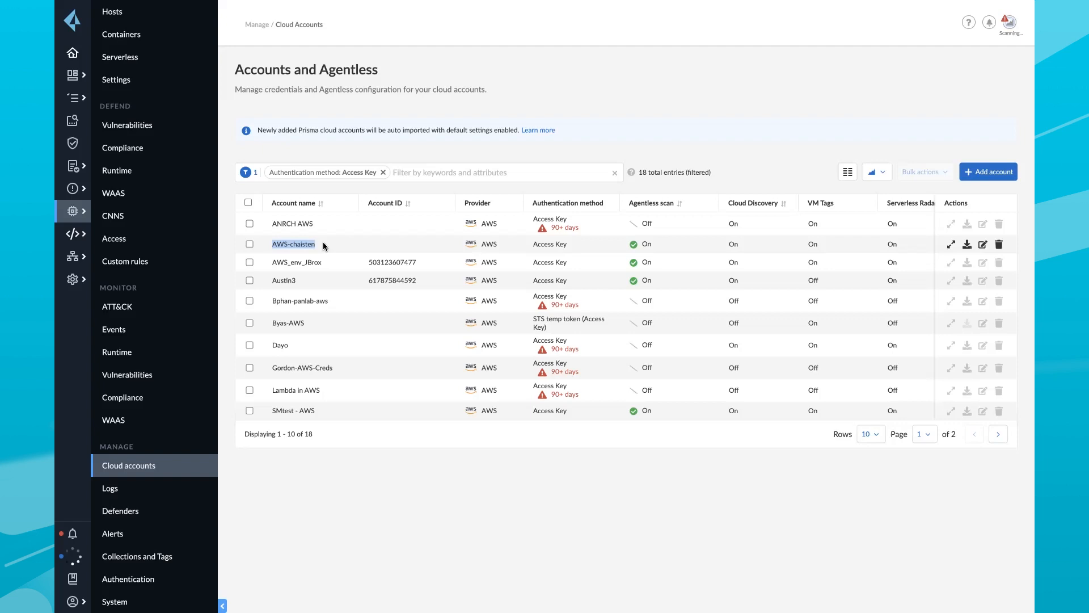
Open the Containers radar and select the shipping:0.4.8 node in sock-shop.
{"action": "left_click", "coordinate": [121, 34]}
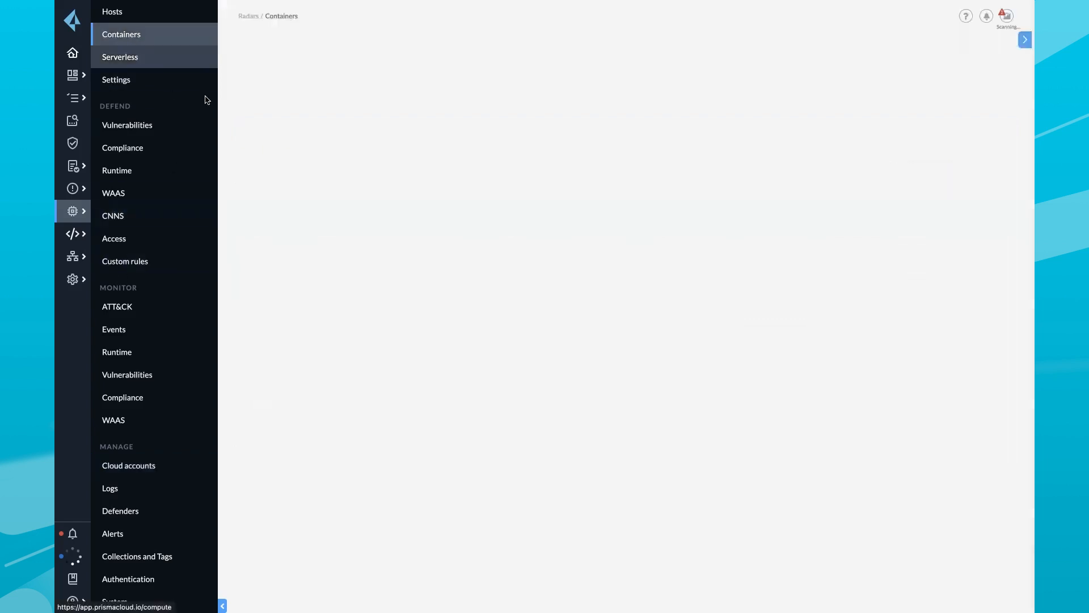
{"action": "left_click", "coordinate": [121, 34]}
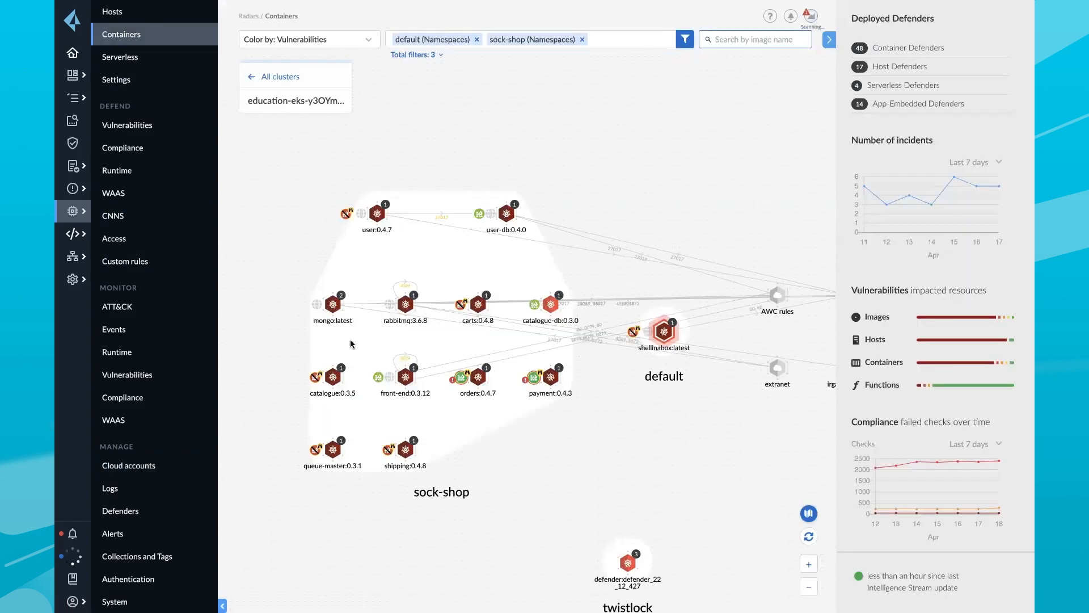
{"action": "mouse_move", "coordinate": [406, 446]}
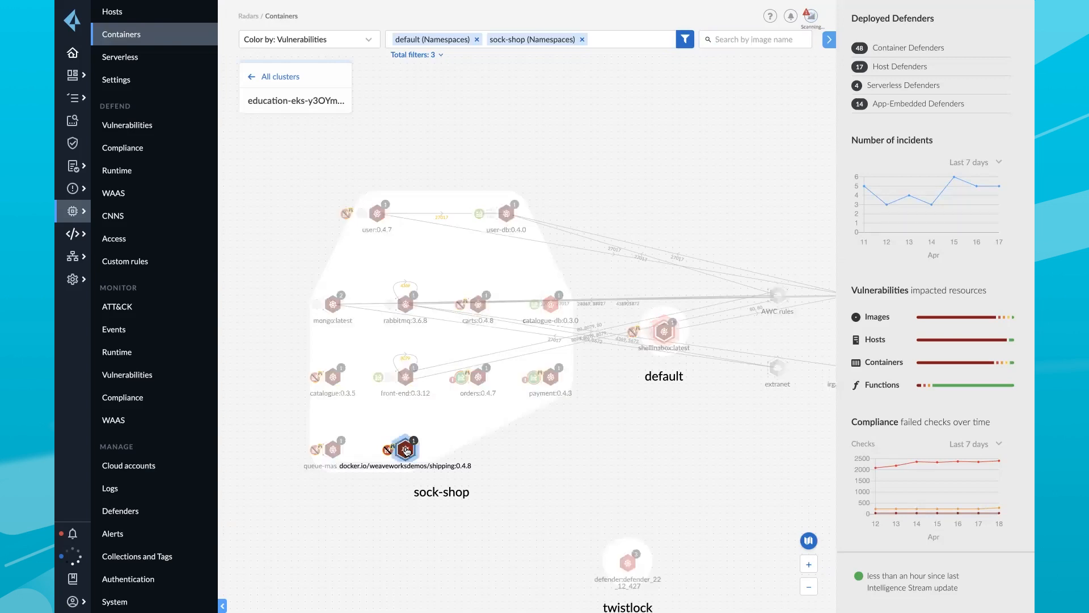
{"action": "left_click", "coordinate": [405, 448]}
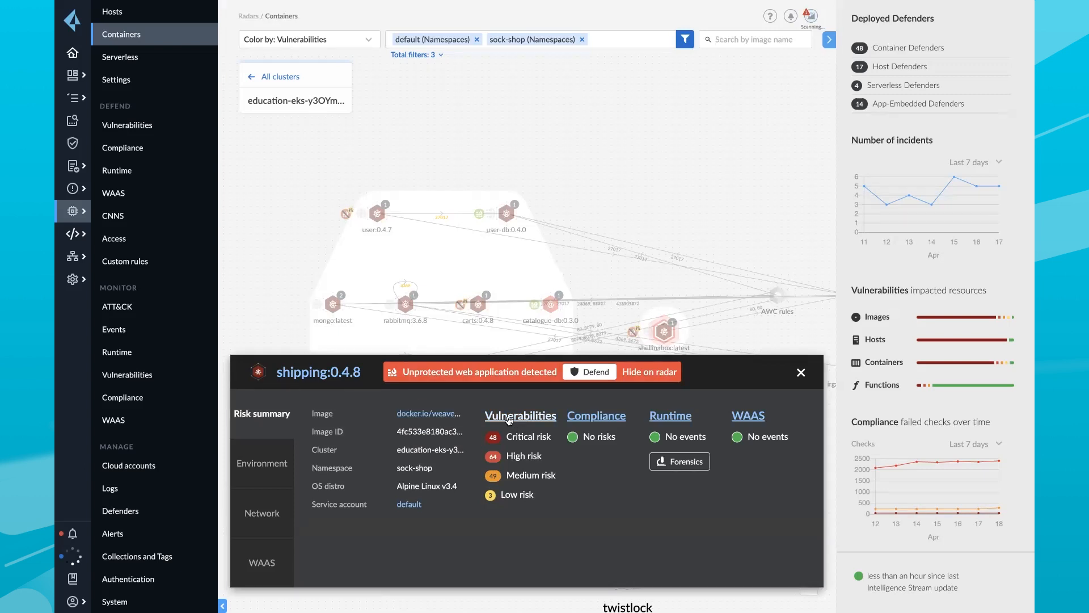
Open shipping:0.4.8's vulnerability list and expand the critical openssl entry.
{"action": "left_click", "coordinate": [520, 415]}
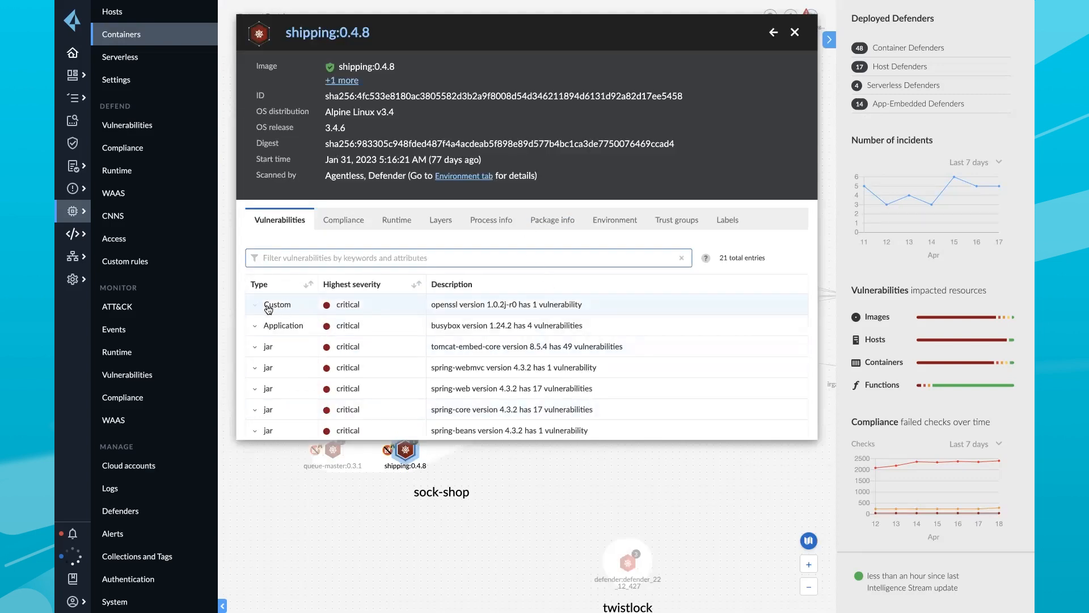
{"action": "left_click", "coordinate": [254, 304]}
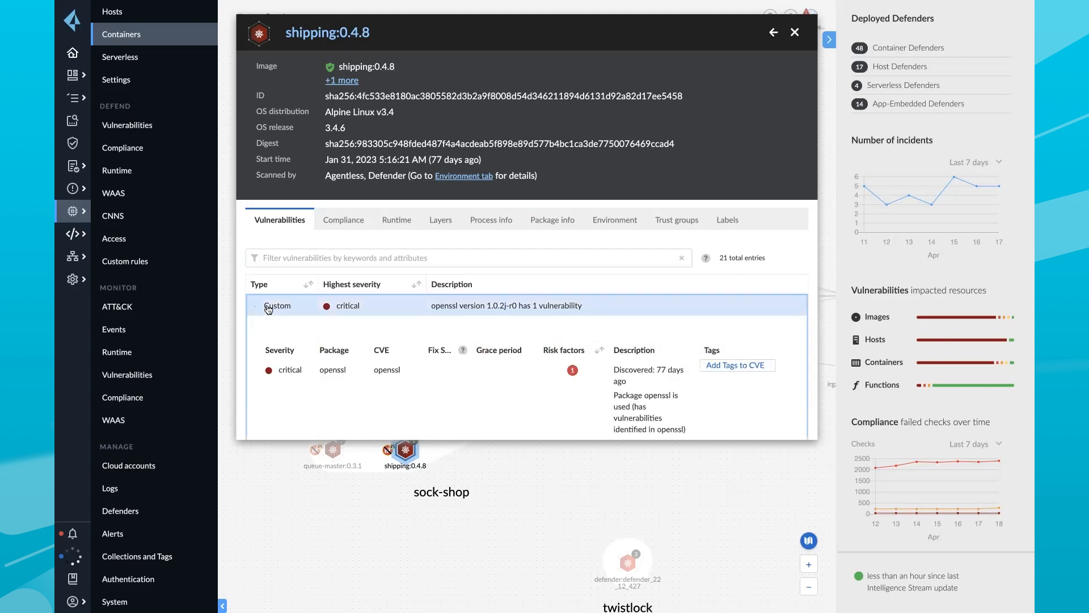